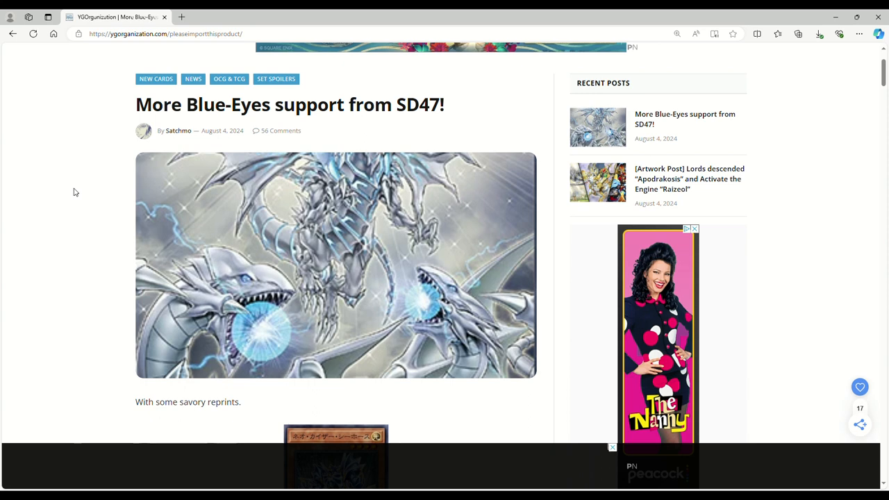
mouse_move(80, 200)
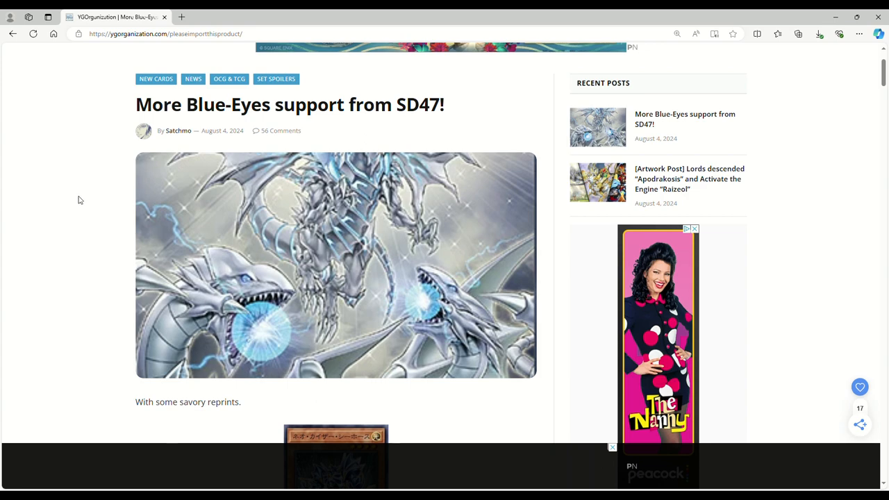
- Scroll past the banner to the SD47-JP003 Neo Kaiser Sea Horse card and its effect
scroll("down", 3)
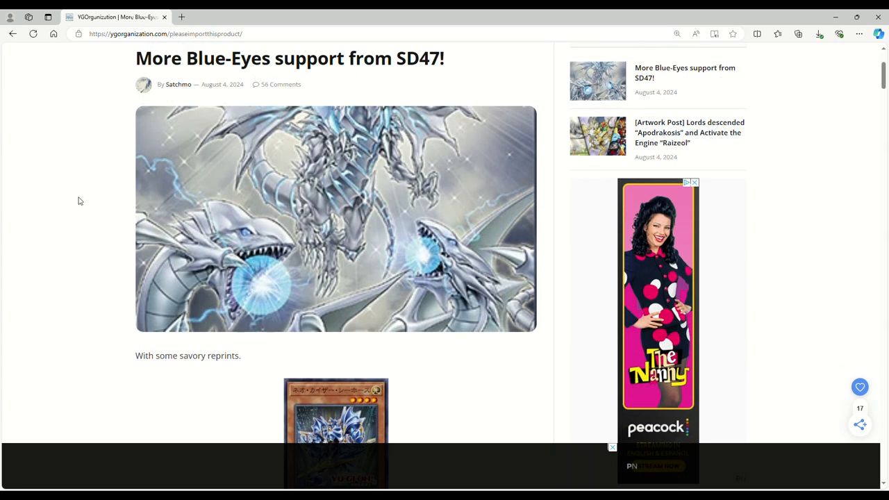
scroll("down", 3)
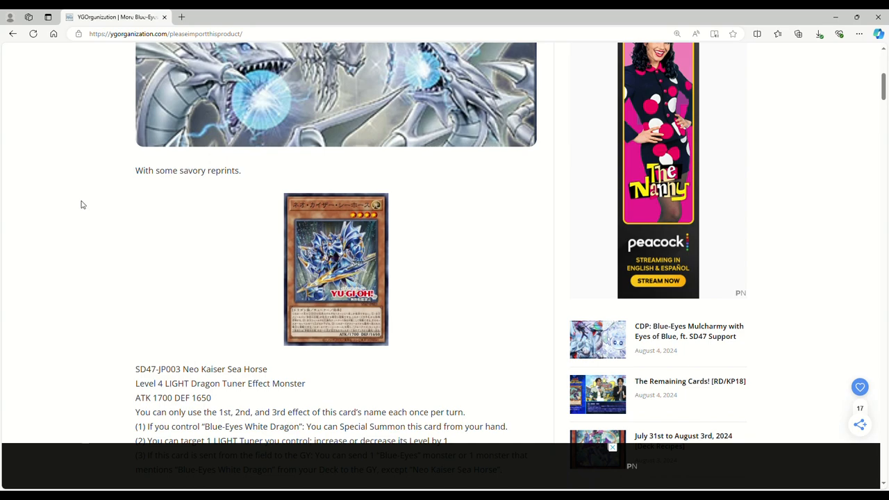
- Close the Dawntrail ad and read Neo Kaiser Sea Horse's three-part effect
scroll("down", 3)
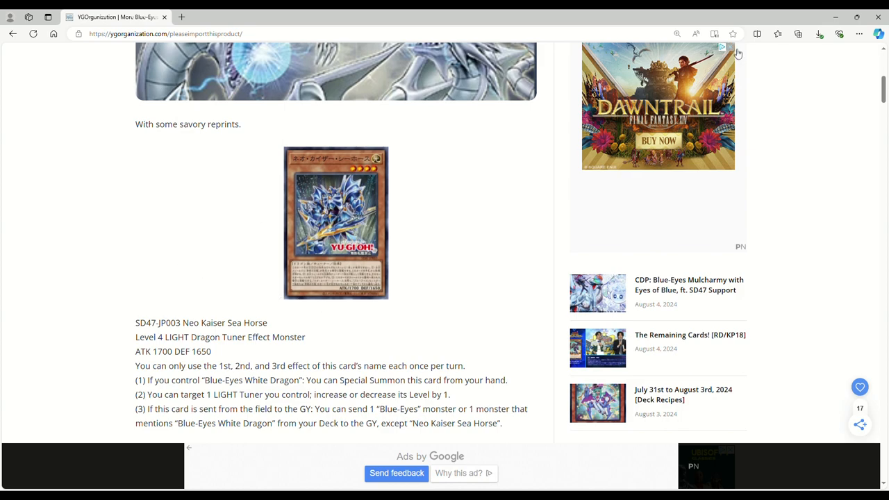
left_click(723, 47)
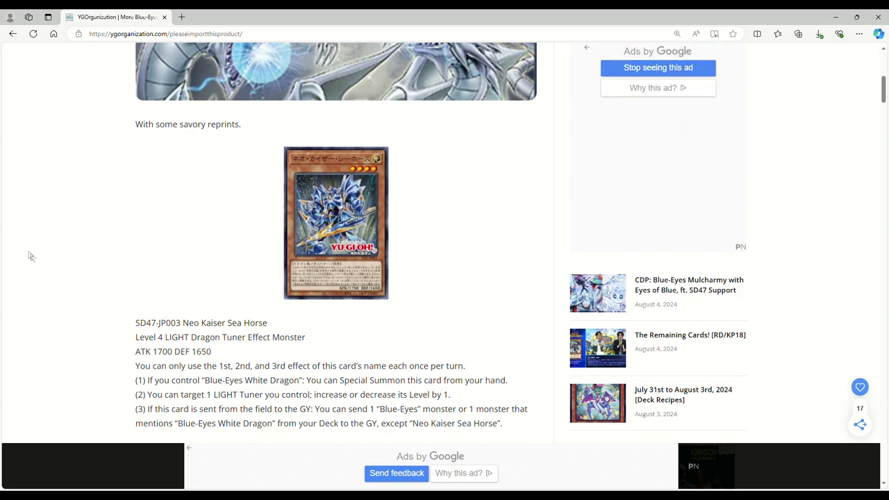
scroll("down", 3)
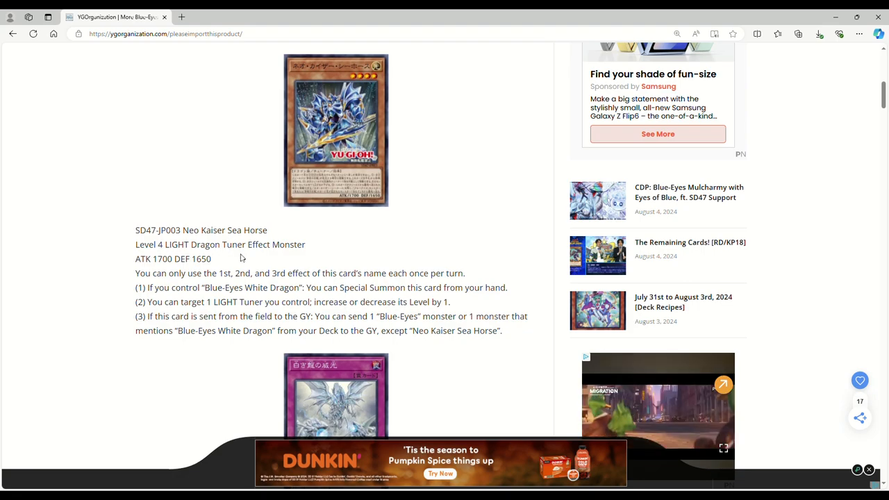
scroll("down", 3)
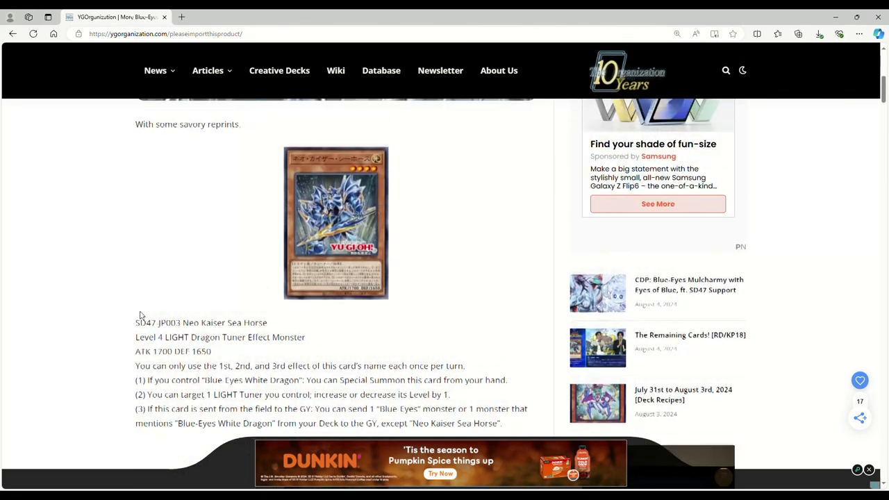
scroll("down", 3)
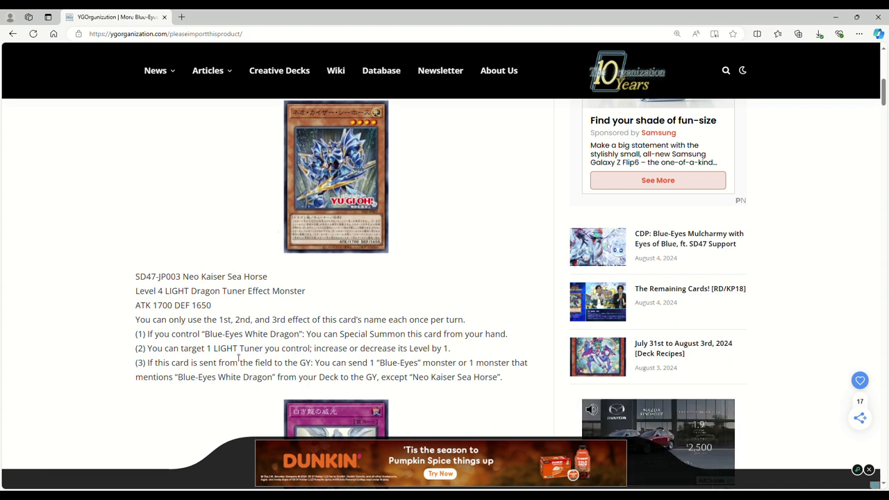
mouse_move(272, 362)
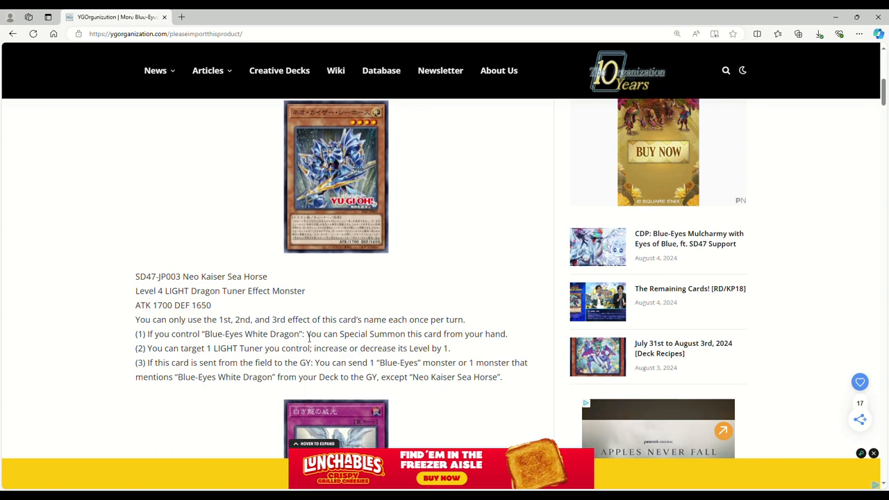
- Scroll to SD47-JP027 Majesty with Dragons of White and read its Trap effects
scroll("down", 3)
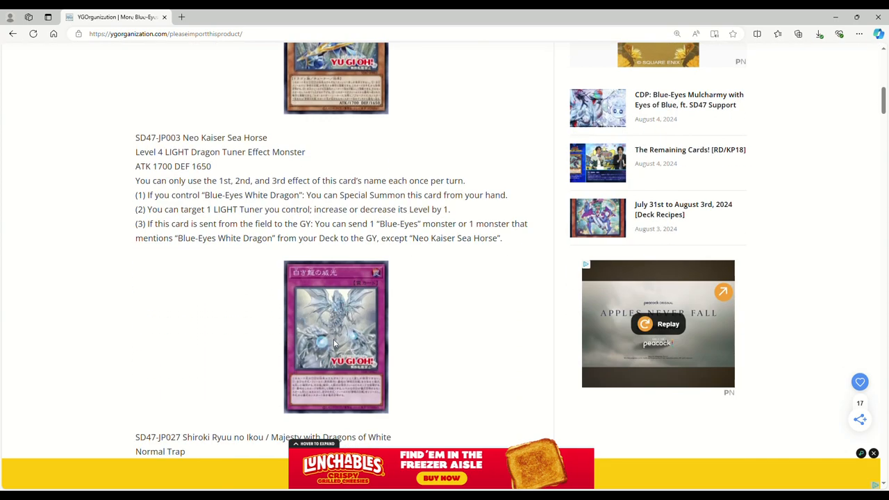
mouse_move(216, 362)
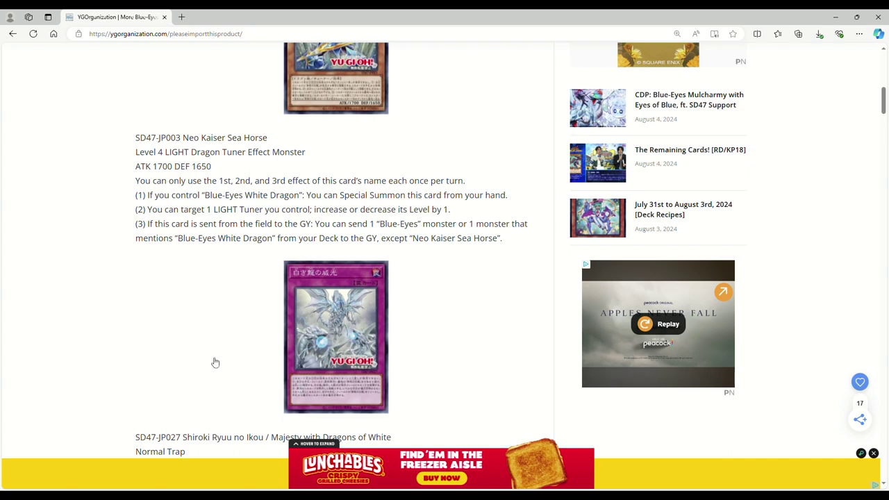
scroll("down", 3)
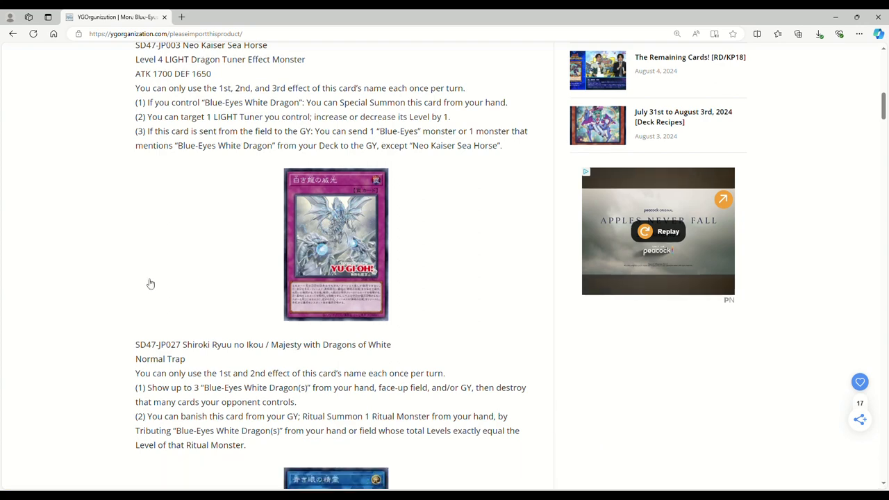
scroll("down", 3)
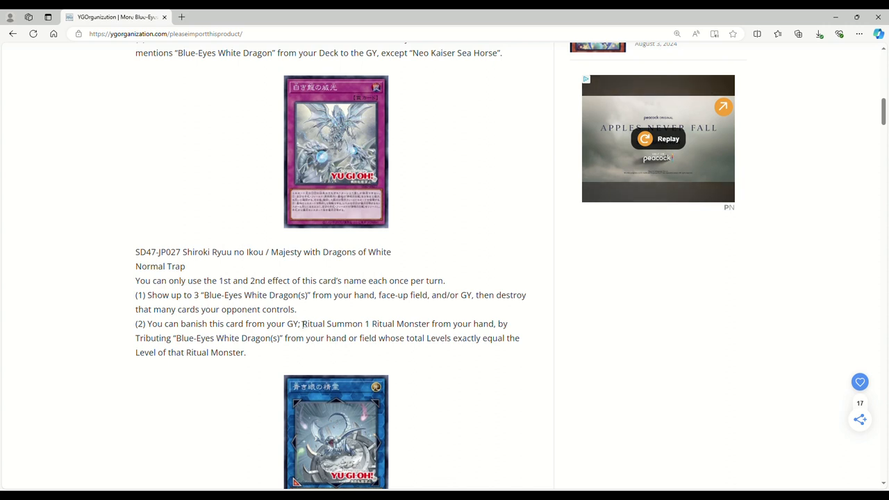
mouse_move(307, 314)
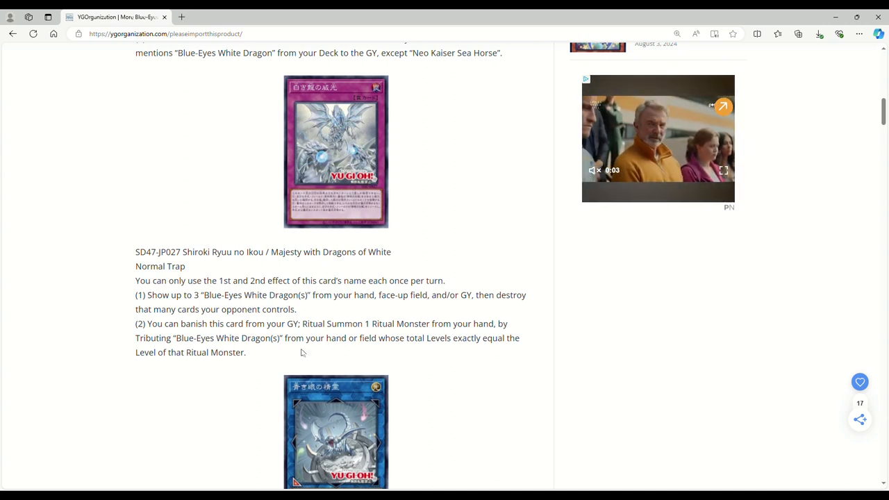
mouse_move(260, 364)
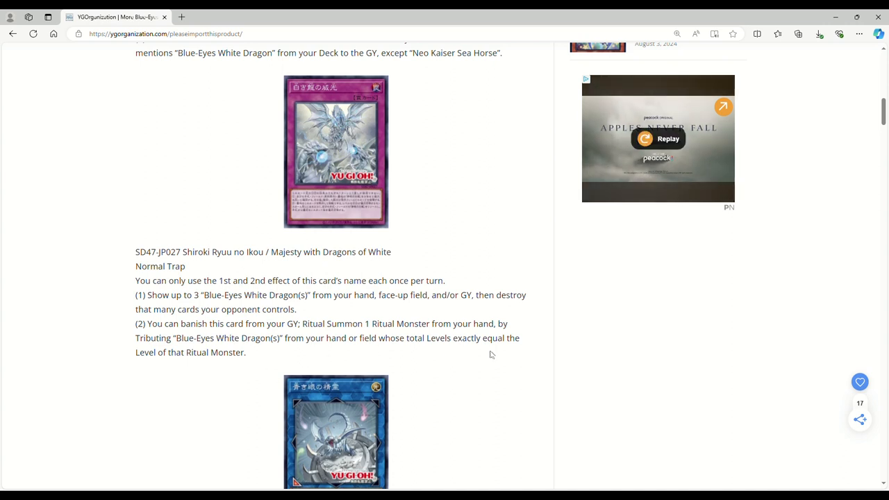
mouse_move(113, 375)
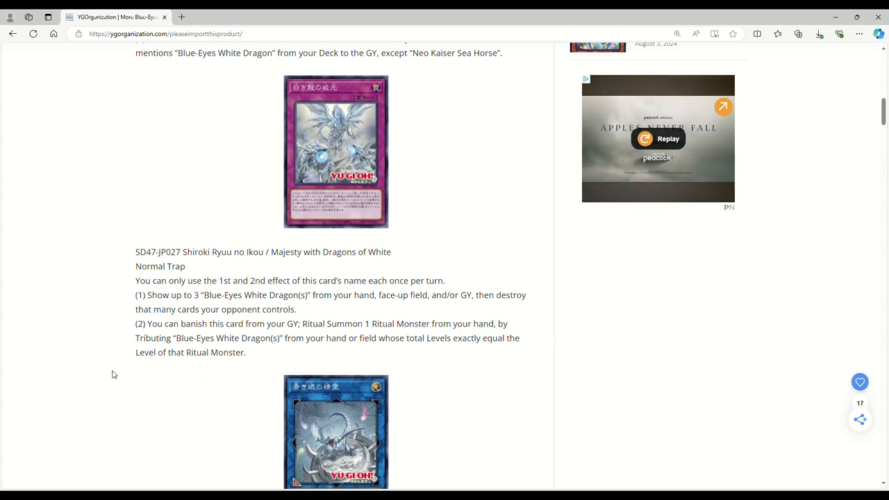
scroll("down", 3)
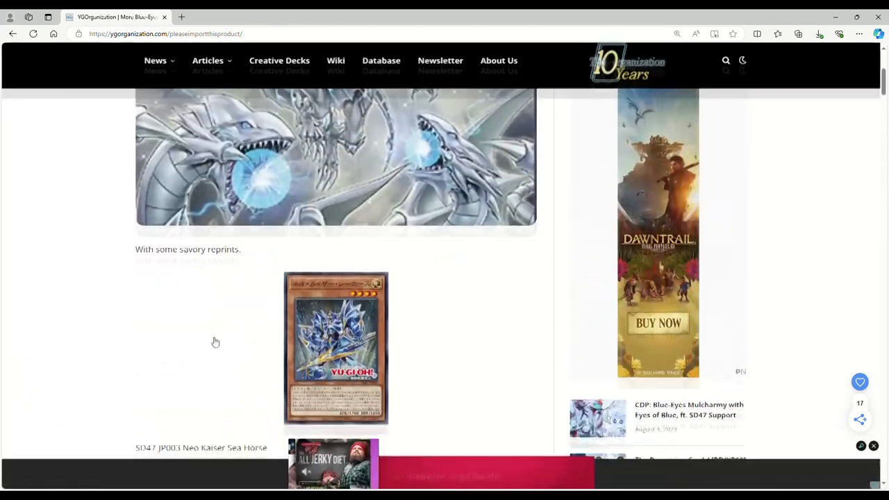
- Scroll to the Spirit with Eyes of Blue Link card and the SD47 reprints list
scroll("down", 3)
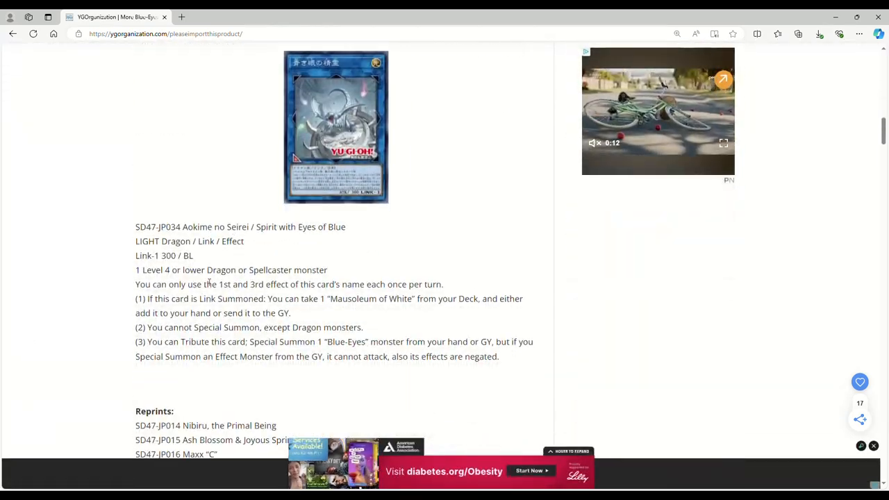
scroll("down", 3)
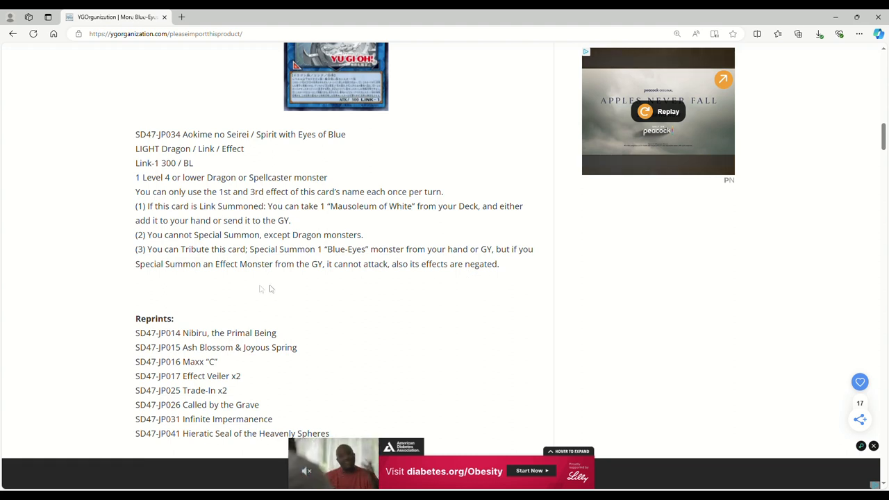
mouse_move(509, 287)
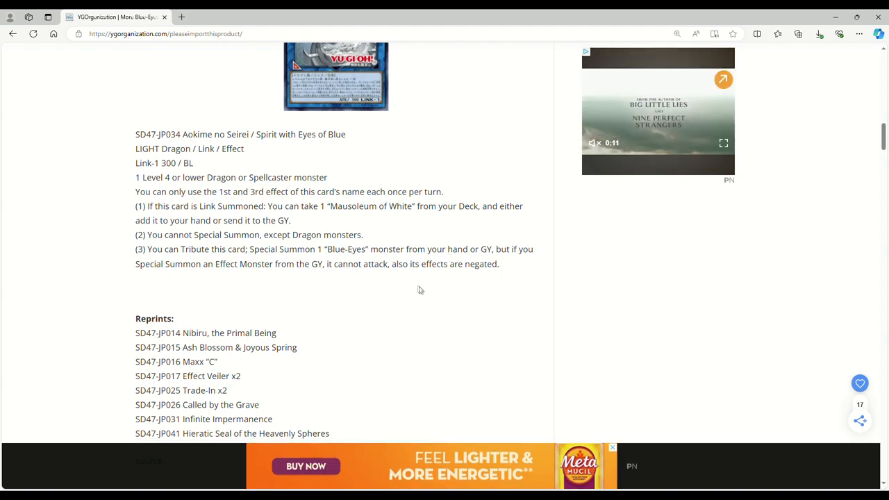
scroll("up", 3)
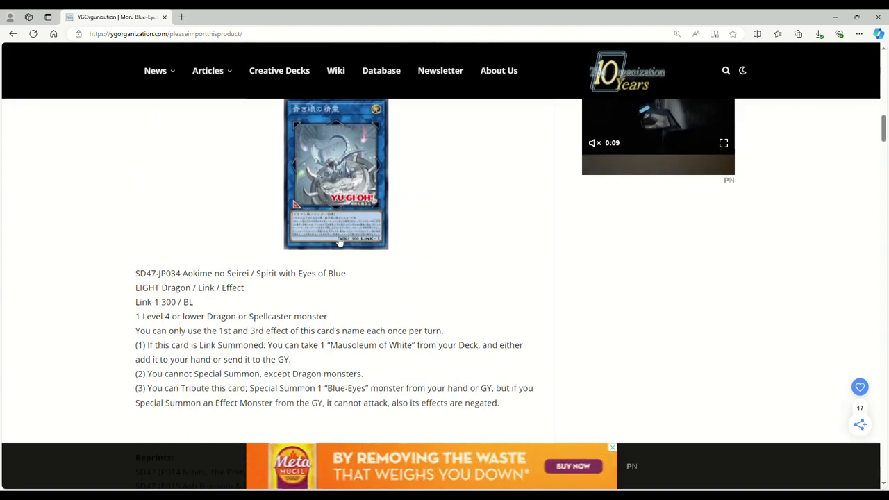
scroll("down", 3)
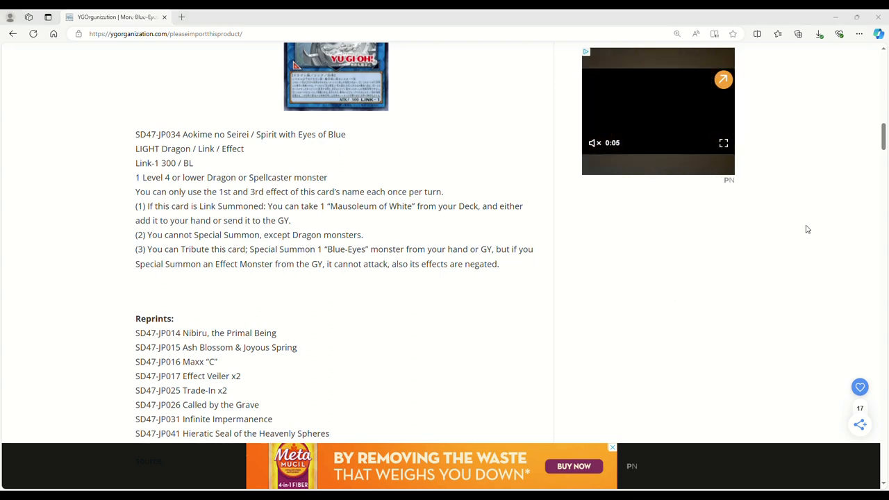
mouse_move(787, 215)
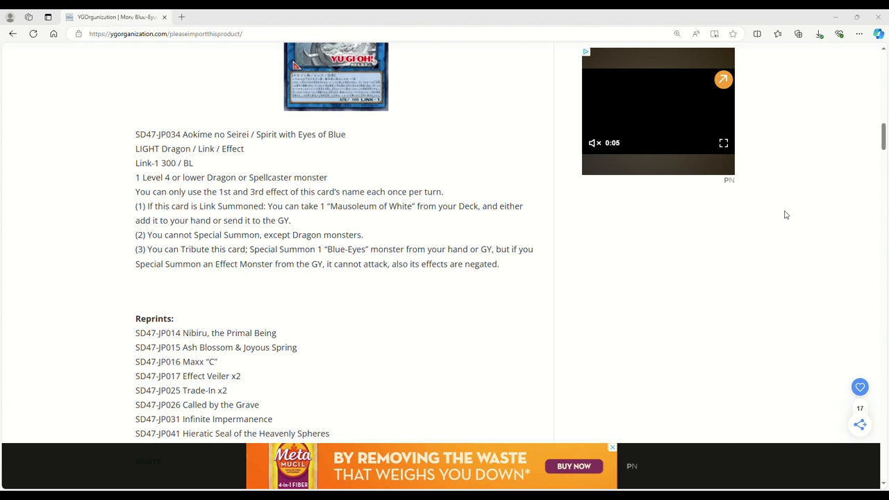
mouse_move(800, 171)
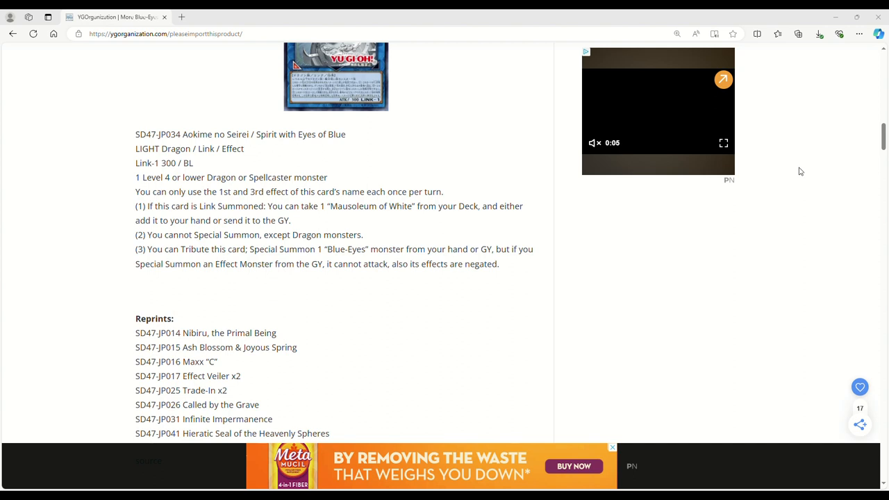
mouse_move(811, 220)
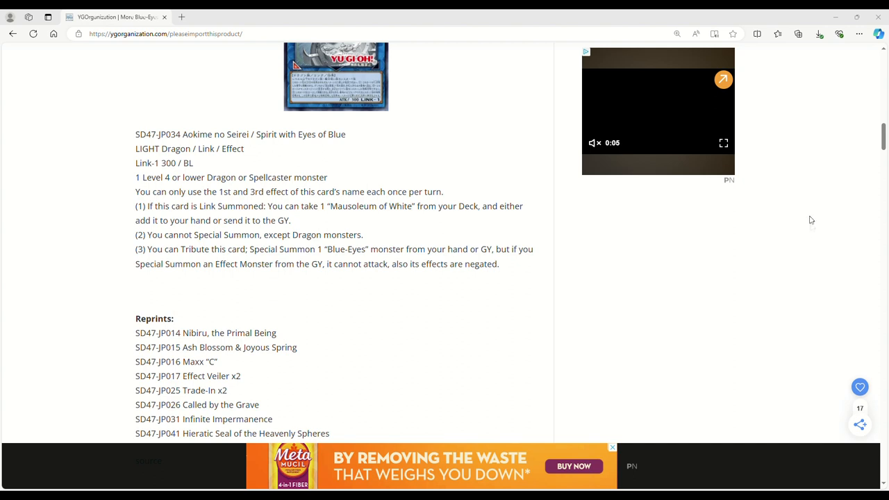
mouse_move(812, 232)
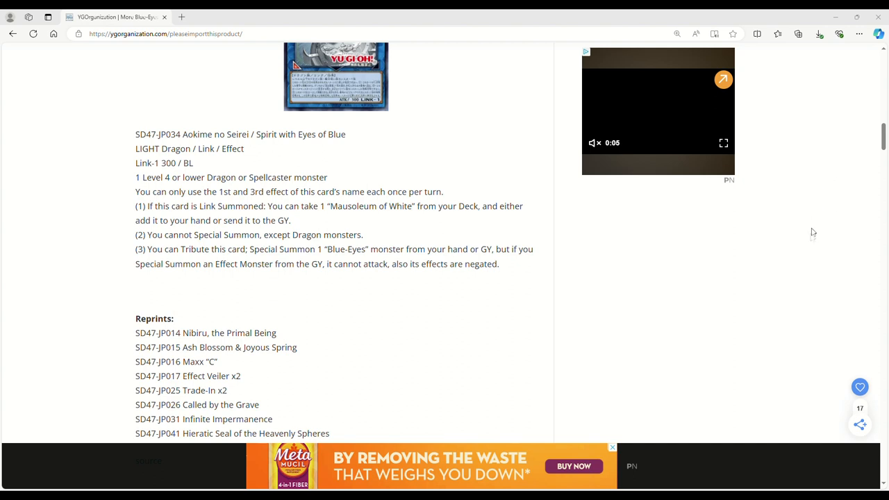
mouse_move(754, 214)
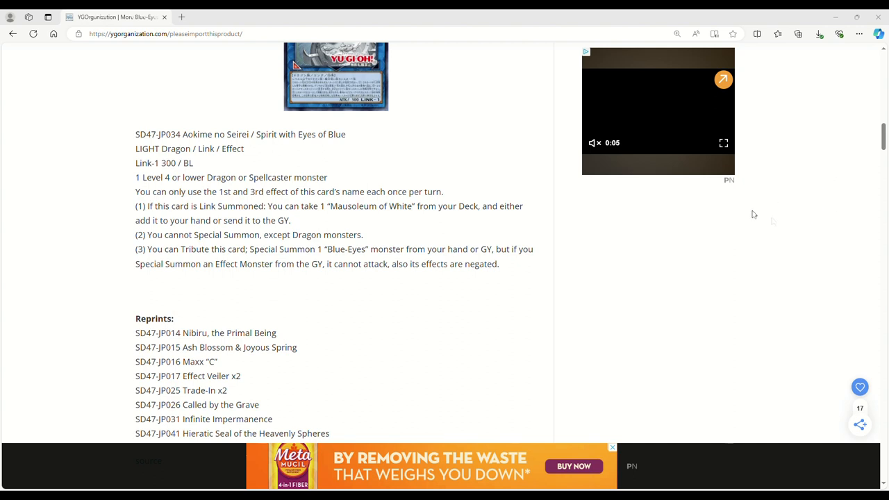
mouse_move(790, 175)
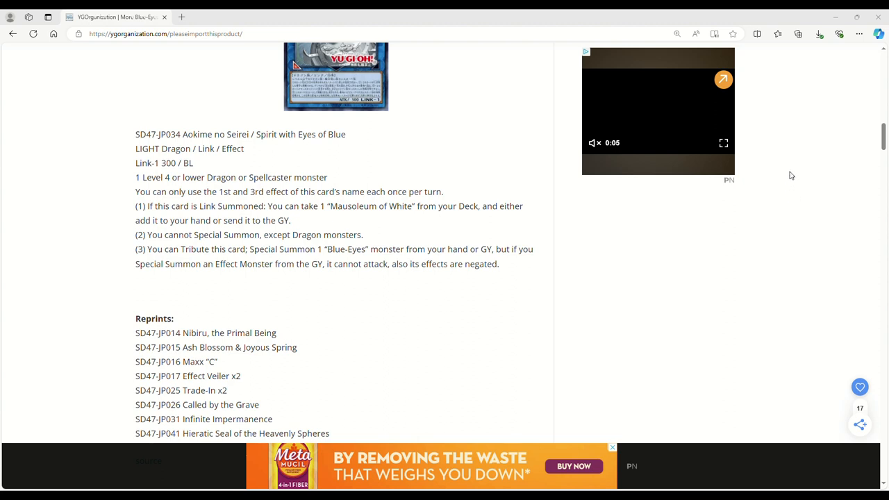
mouse_move(839, 174)
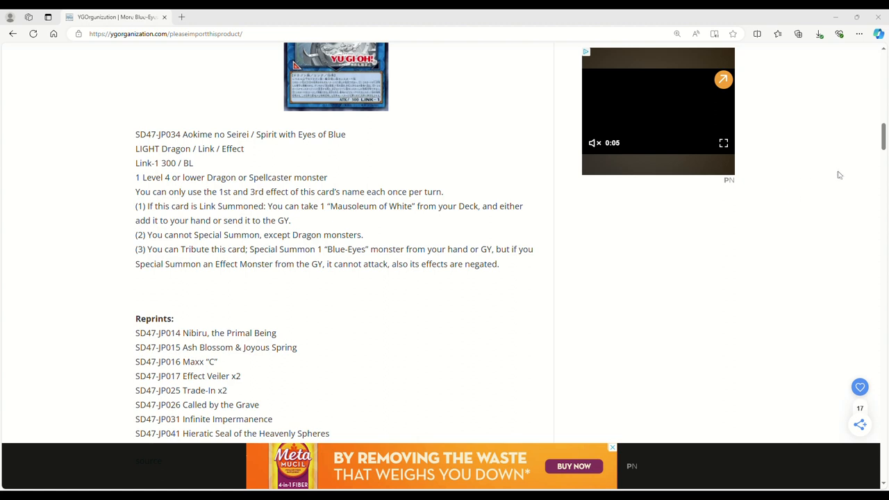
mouse_move(788, 182)
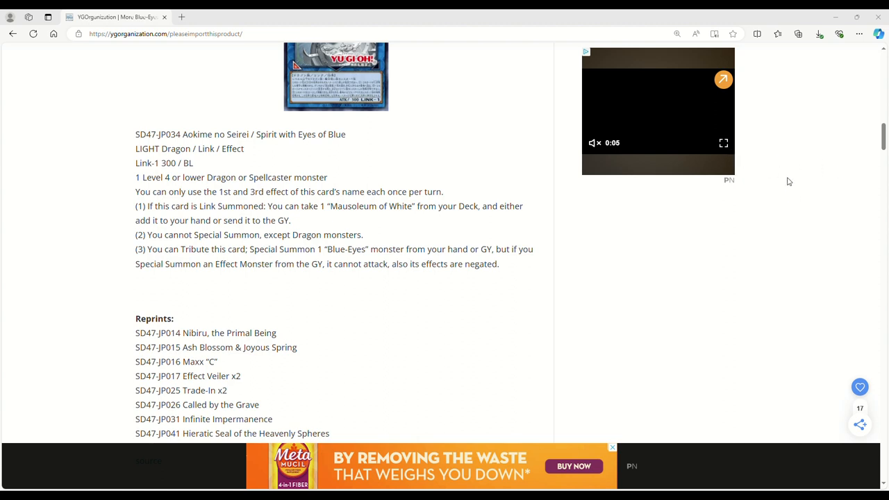
mouse_move(805, 226)
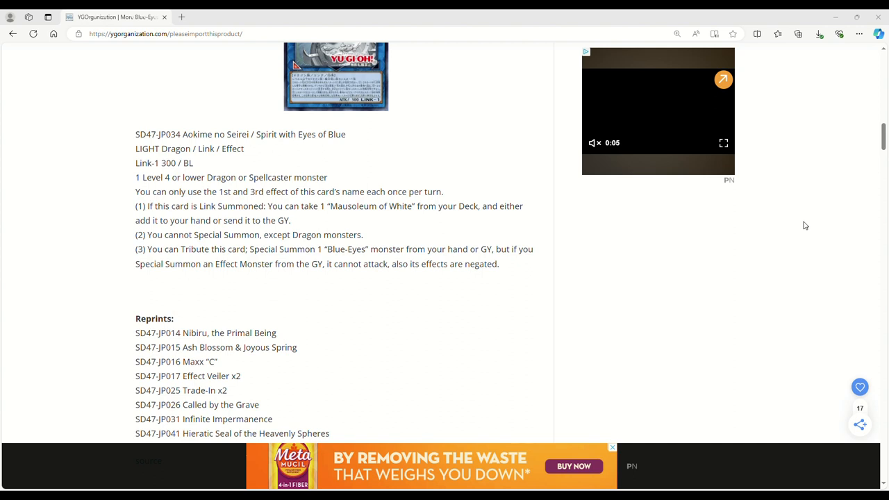
mouse_move(813, 215)
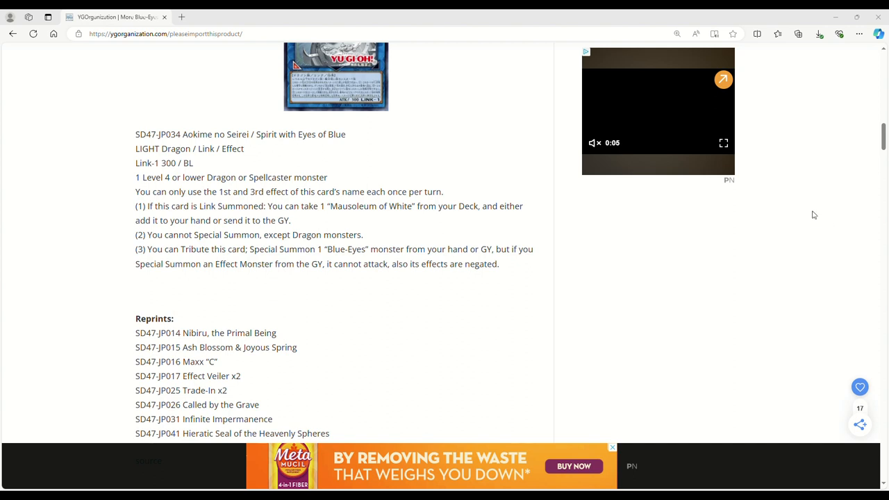
mouse_move(805, 219)
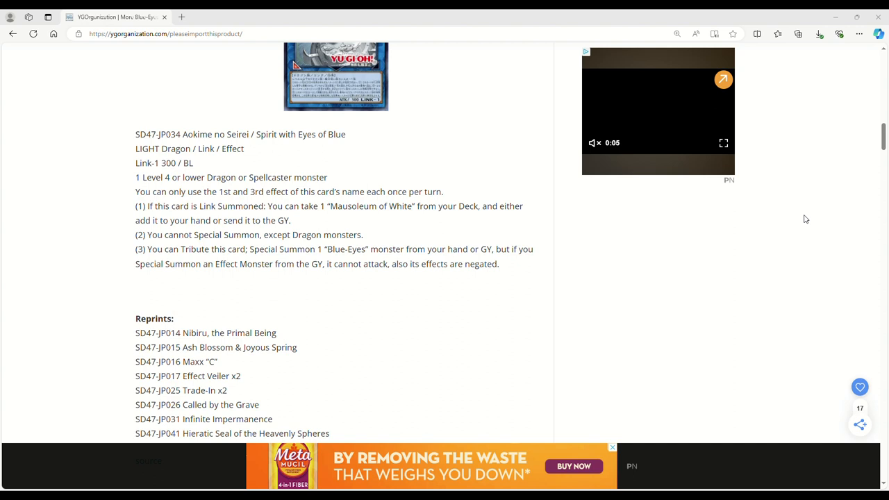
mouse_move(801, 218)
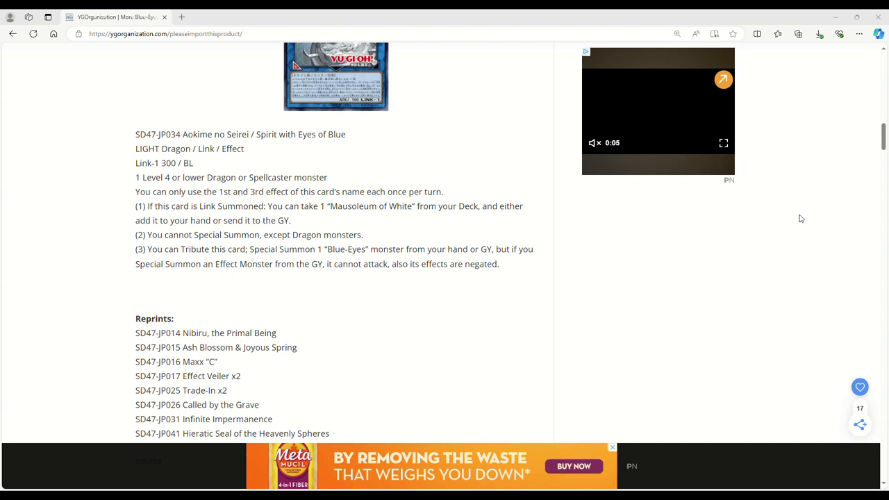
mouse_move(784, 209)
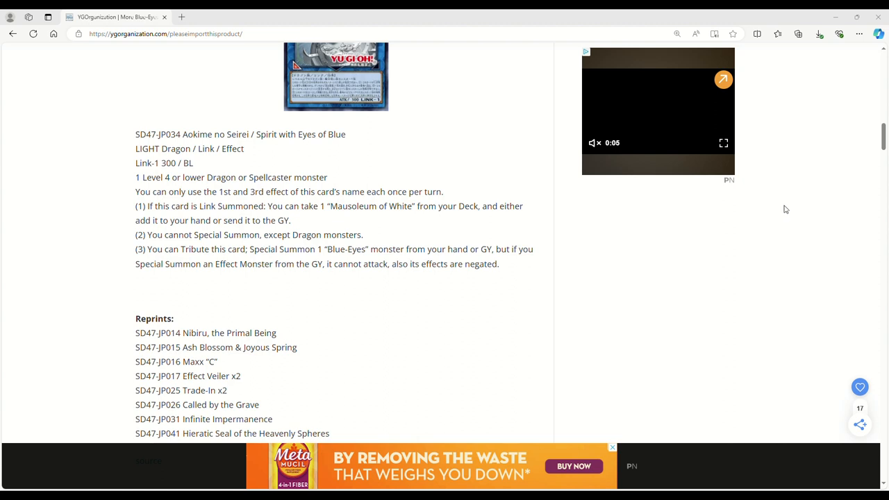
mouse_move(785, 219)
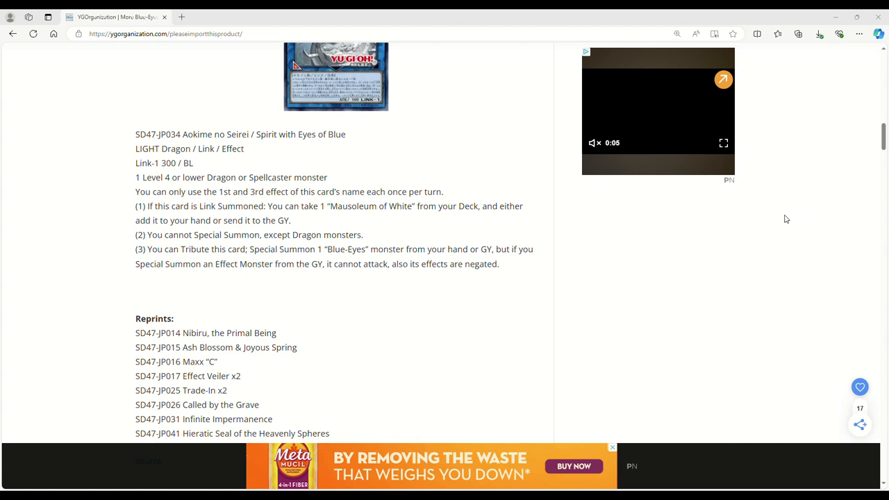
mouse_move(814, 214)
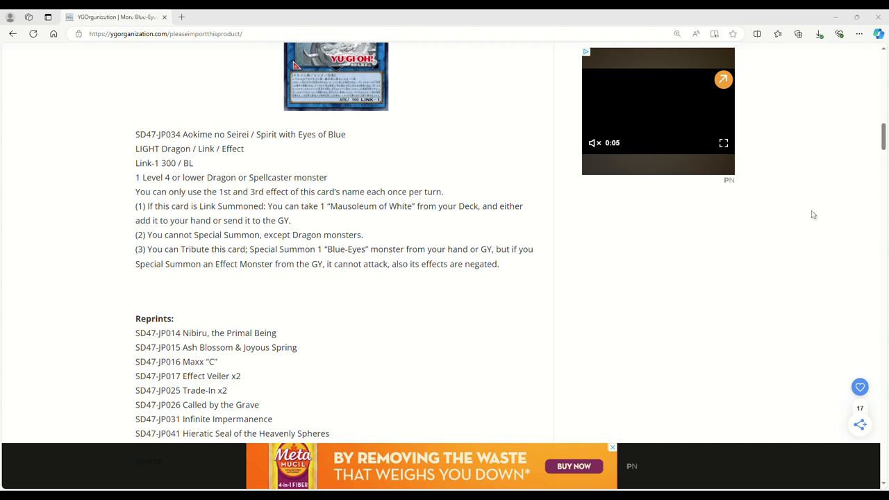
mouse_move(784, 224)
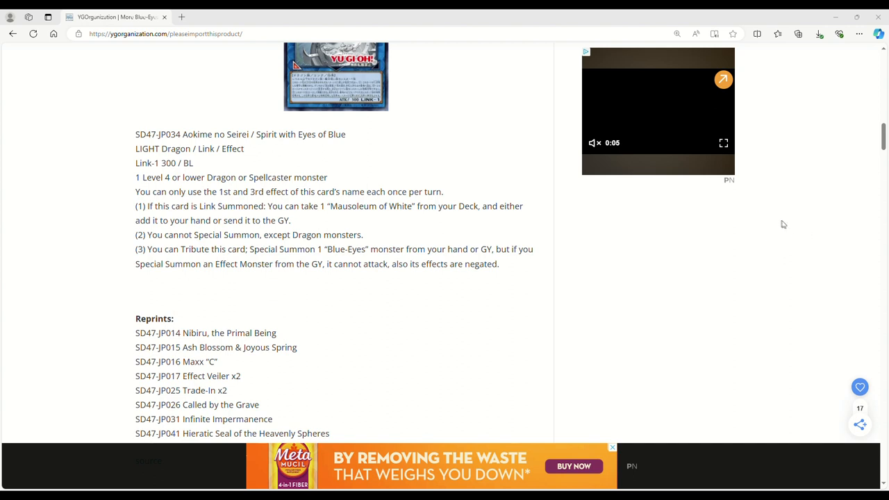
mouse_move(773, 223)
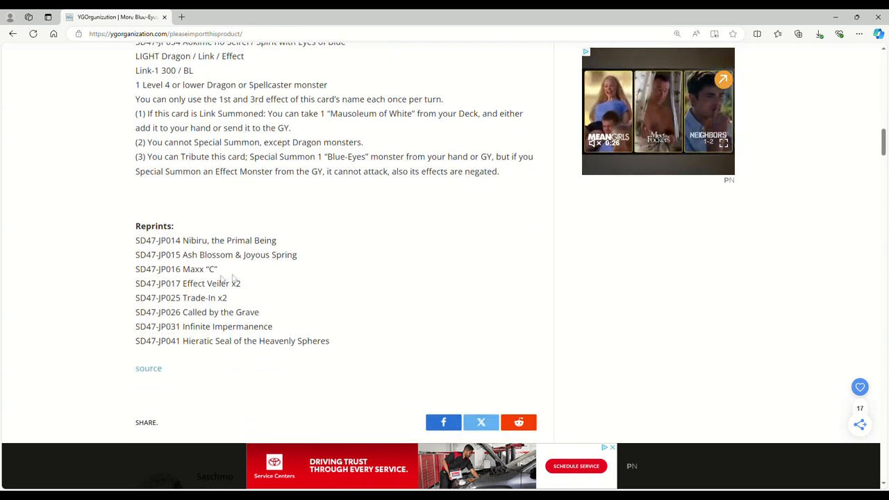
mouse_move(241, 335)
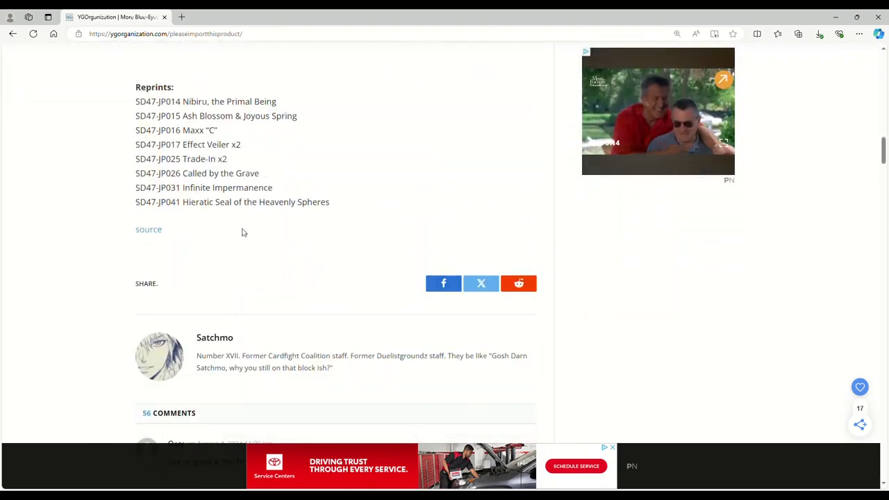
- Scroll back up toward the Majesty with Dragons of White Trap text
scroll("up", 3)
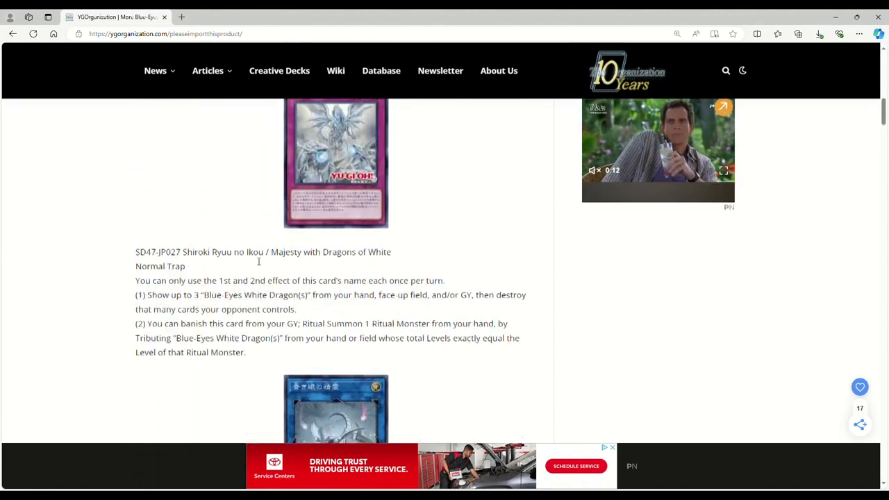
- Scroll from SD47-JP003 through SD47-JP027 to Spirit with Eyes of Blue's Link effect
scroll("down", 3)
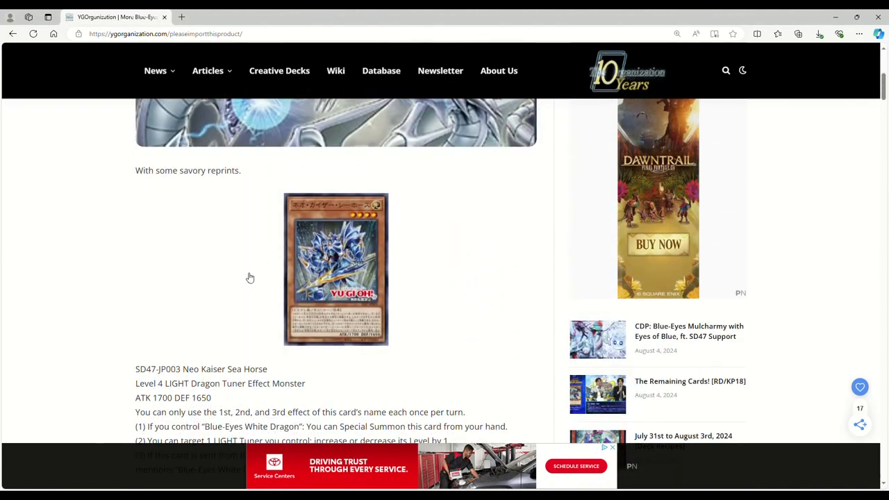
scroll("down", 3)
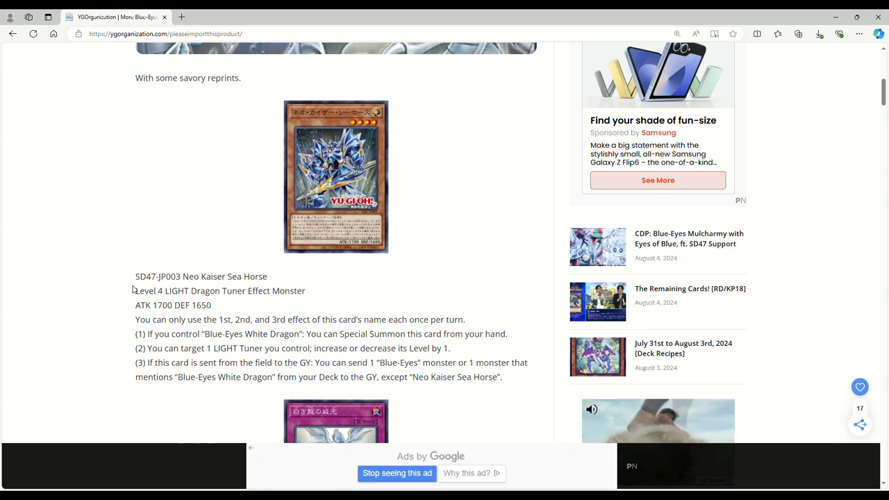
scroll("down", 3)
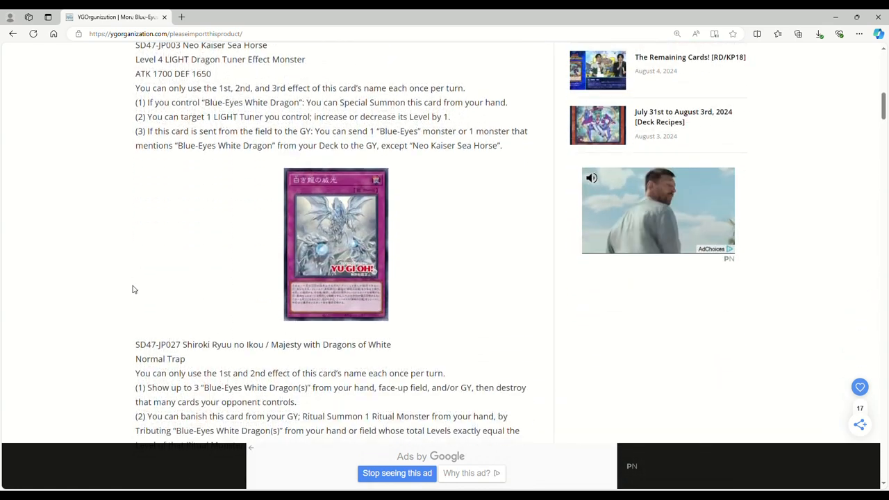
scroll("down", 3)
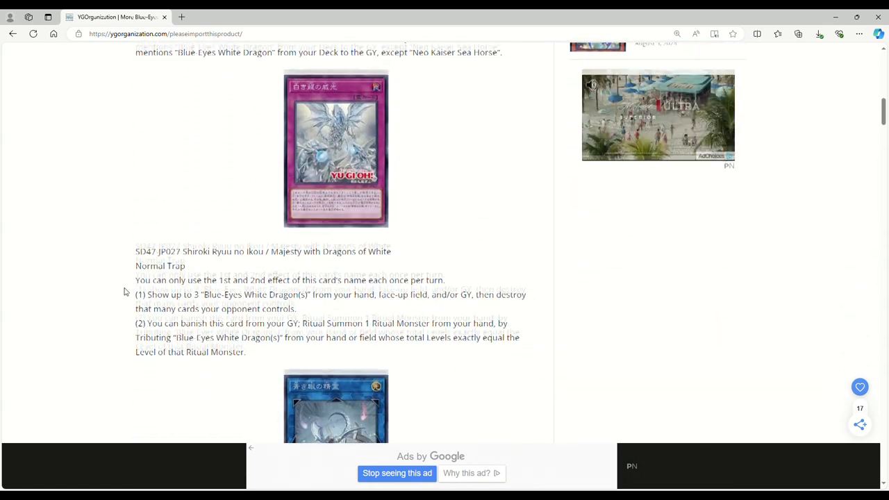
scroll("down", 3)
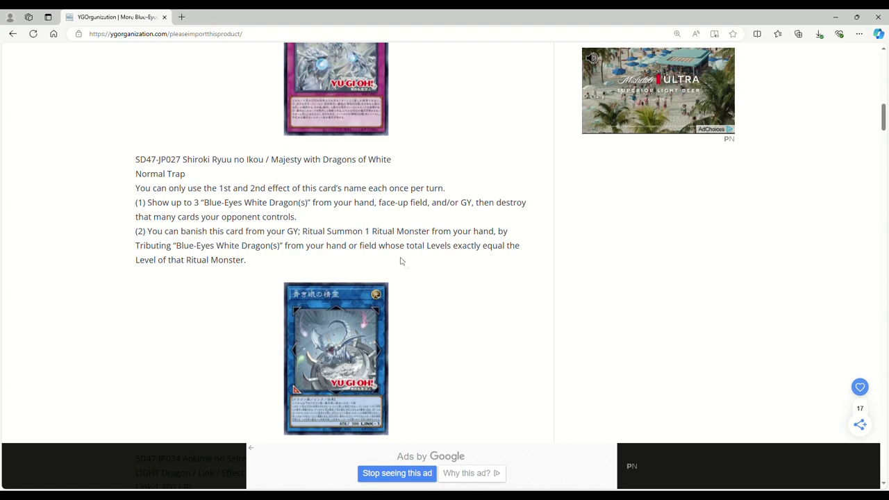
scroll("down", 3)
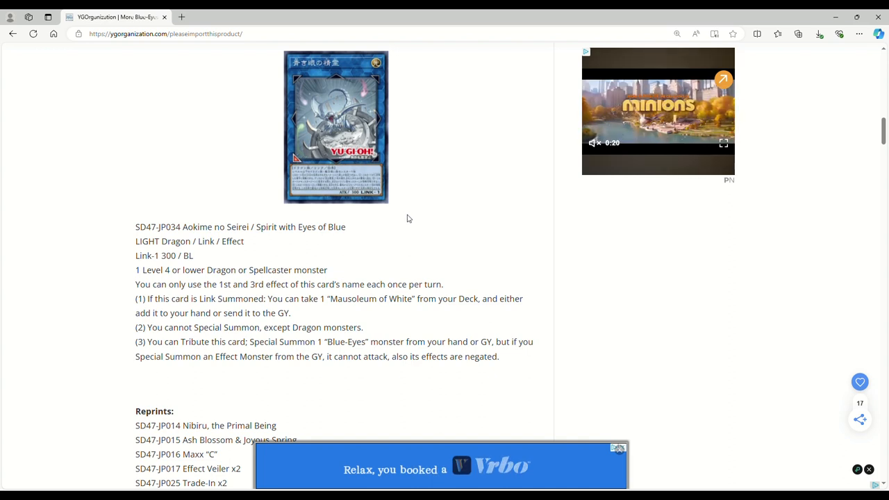
mouse_move(391, 292)
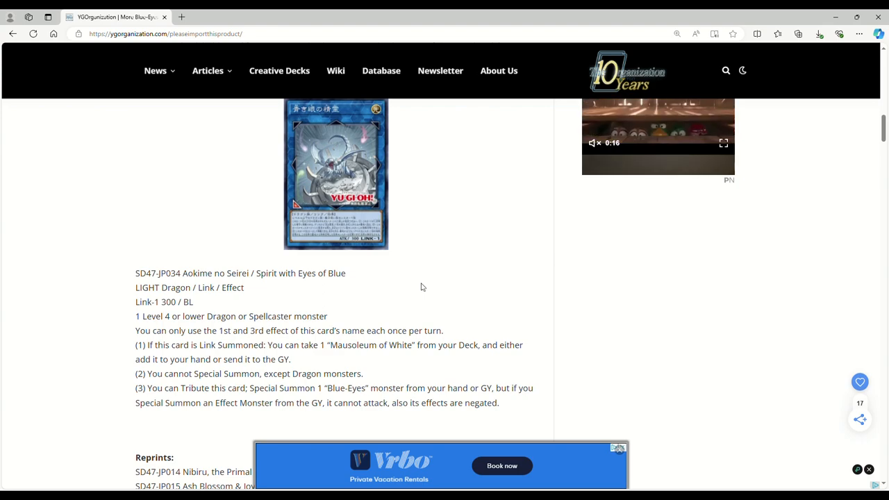
- Dismiss the bottom Dawntrail ad banner near Neo Kaiser Sea Horse
scroll("down", 3)
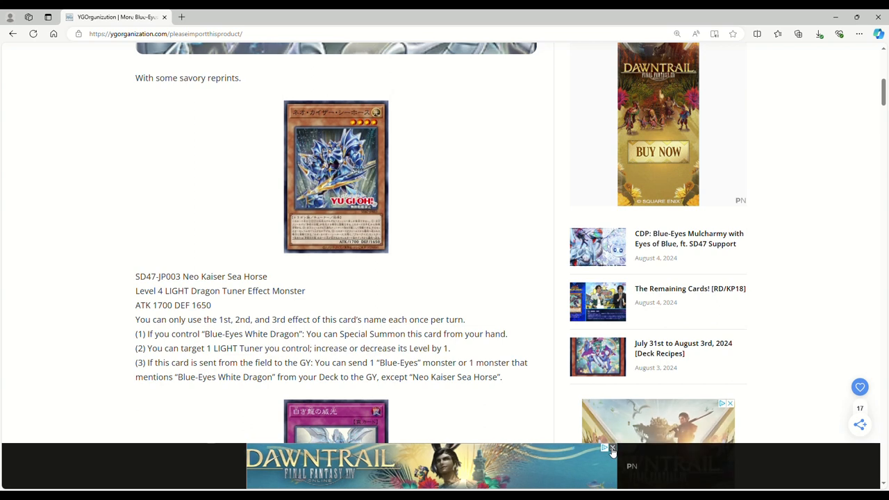
left_click(612, 448)
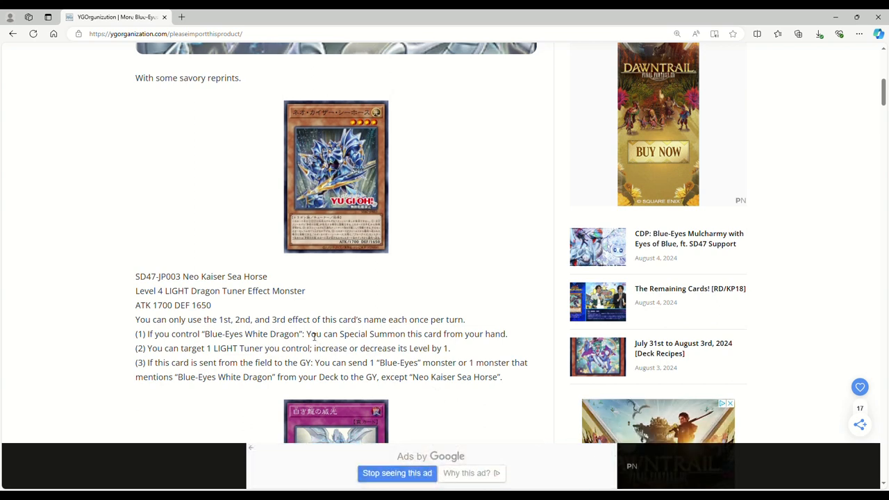
mouse_move(278, 334)
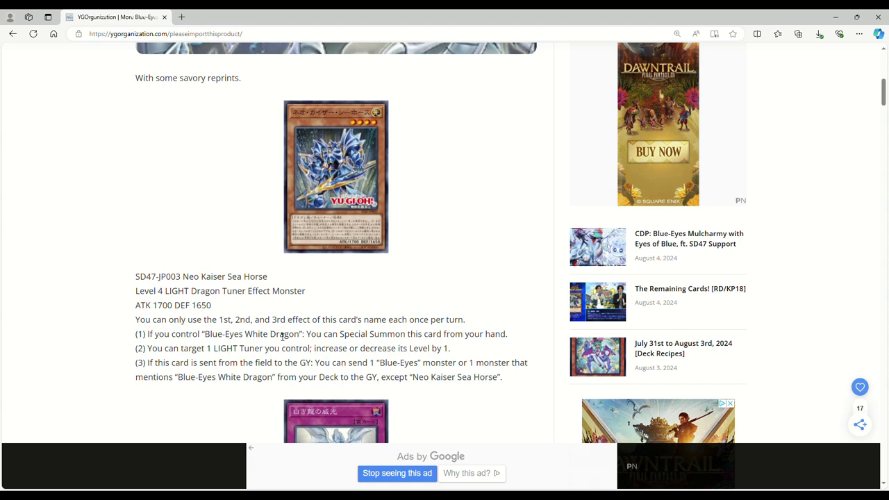
mouse_move(313, 337)
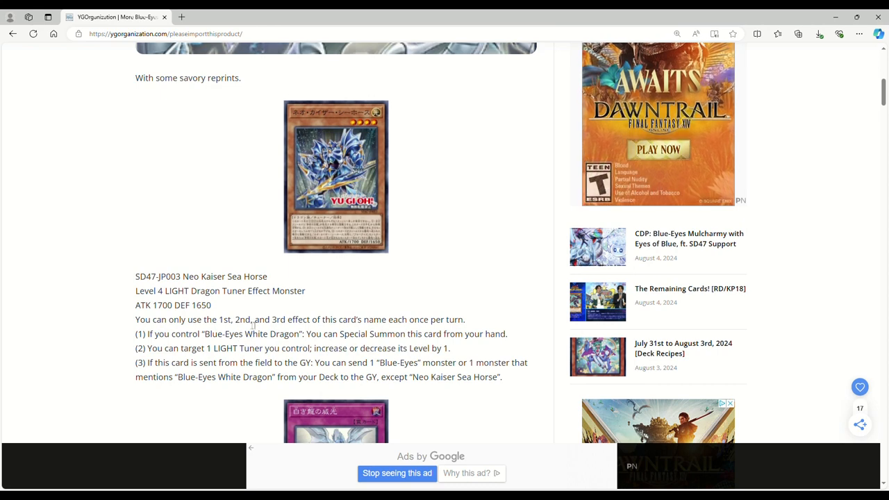
mouse_move(290, 277)
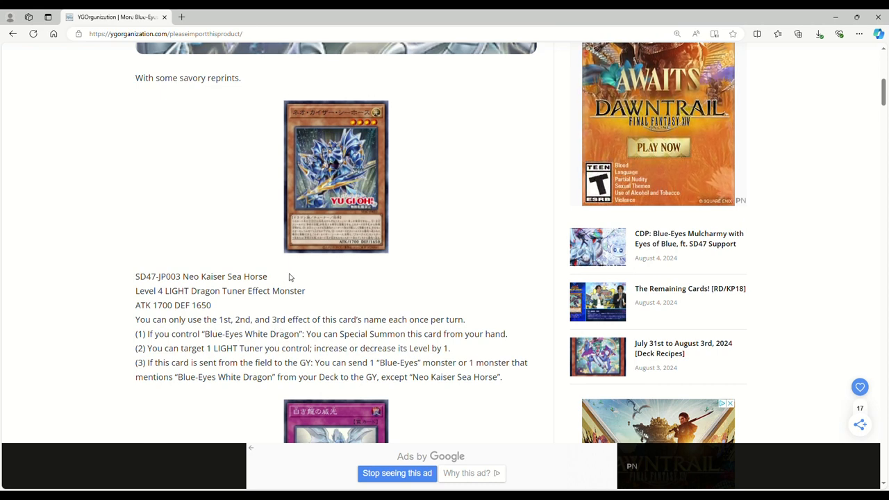
mouse_move(333, 210)
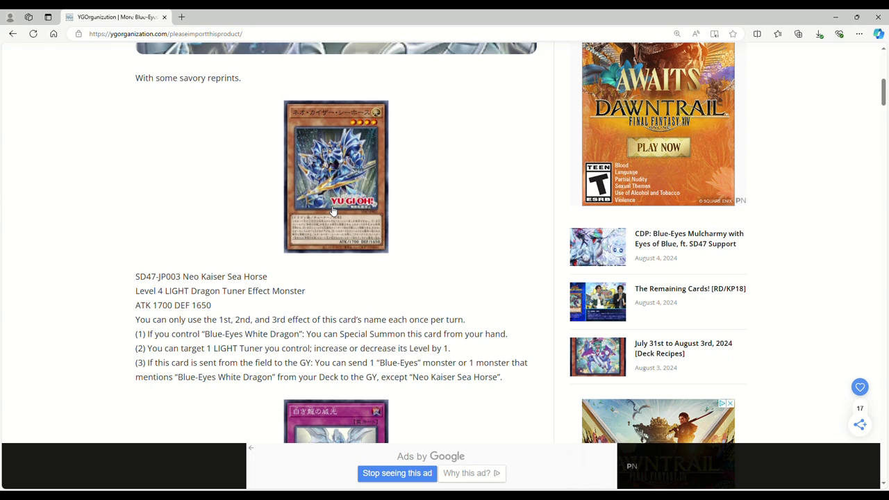
- Scroll from Neo Kaiser Sea Horse down to the SD47-JP027 Trap card
scroll("down", 3)
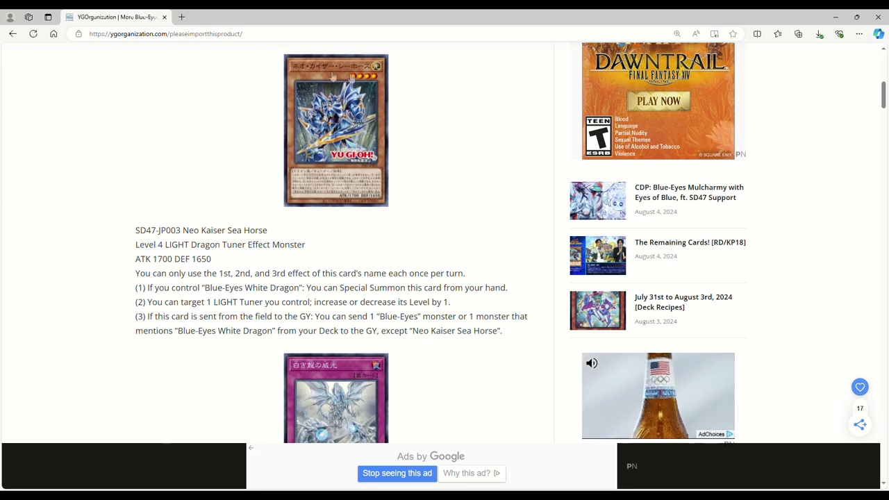
scroll("down", 3)
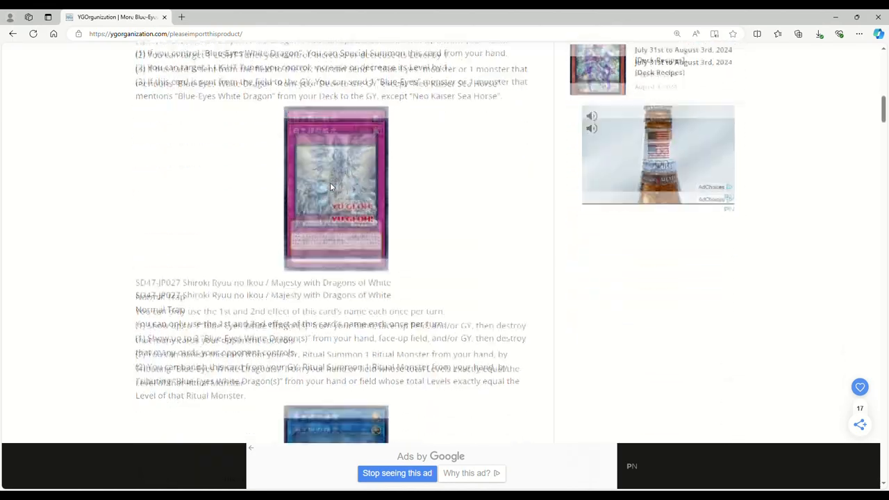